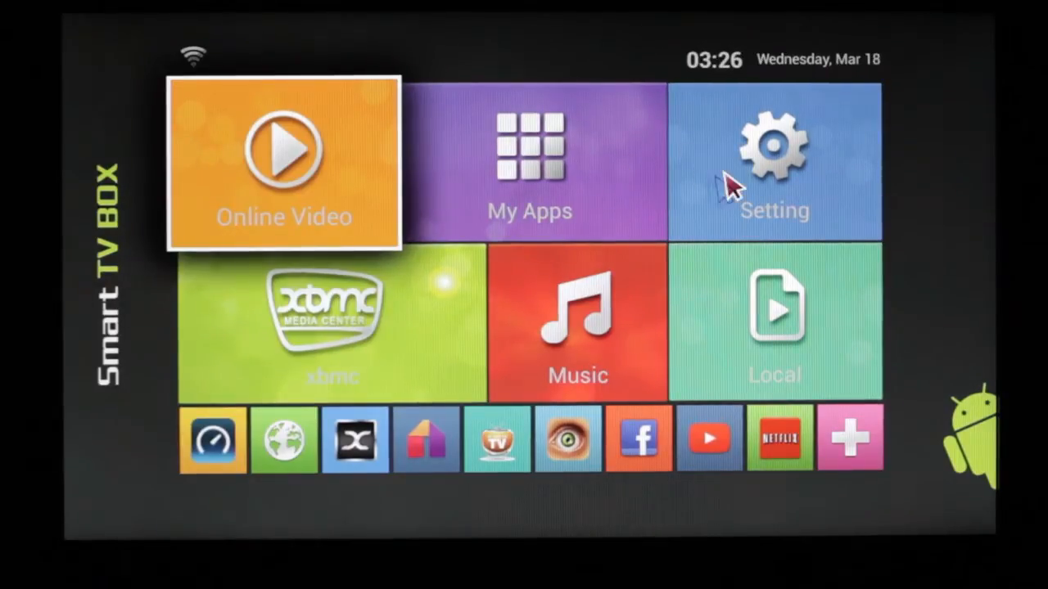
Step: Open My Apps and scroll the 39-app grid down to the OOBE tile
left_click(529, 164)
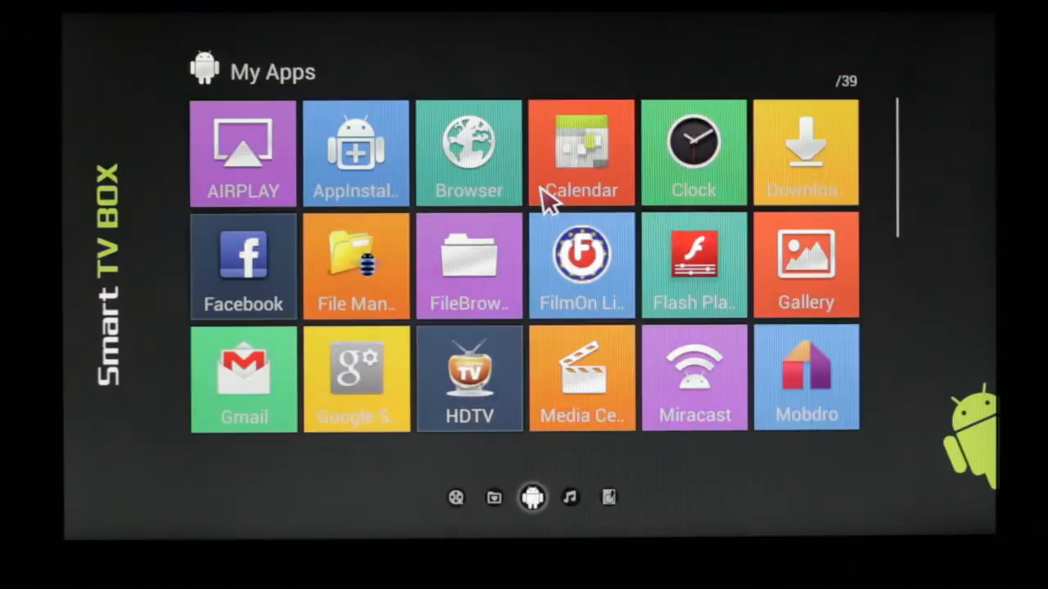
scroll("down", 3)
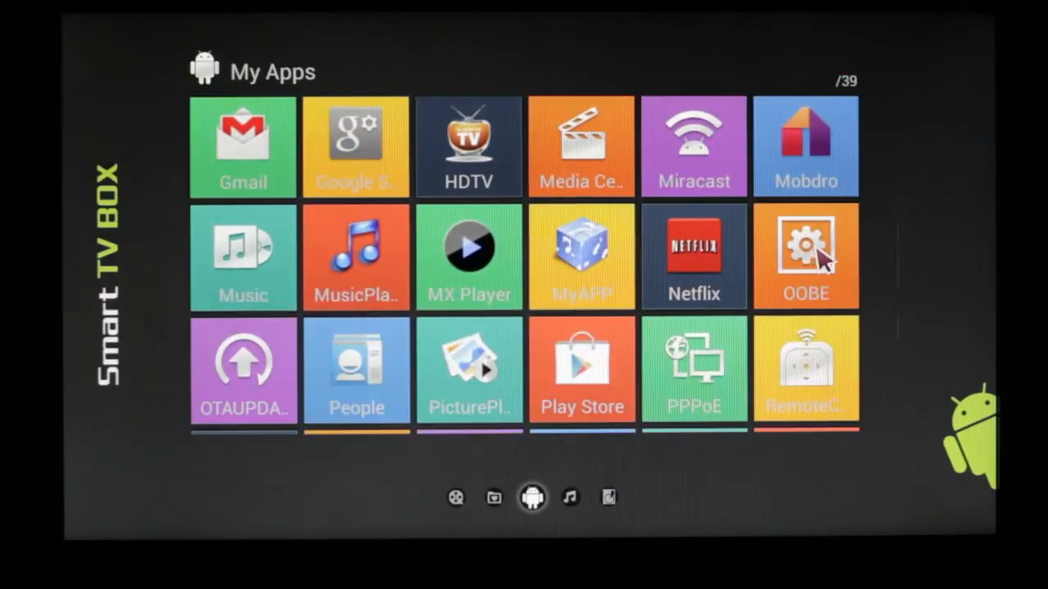
Step: Launch OOBE, keep English (United States), and skip Ethernet to reach Wi-Fi setup
left_click(805, 256)
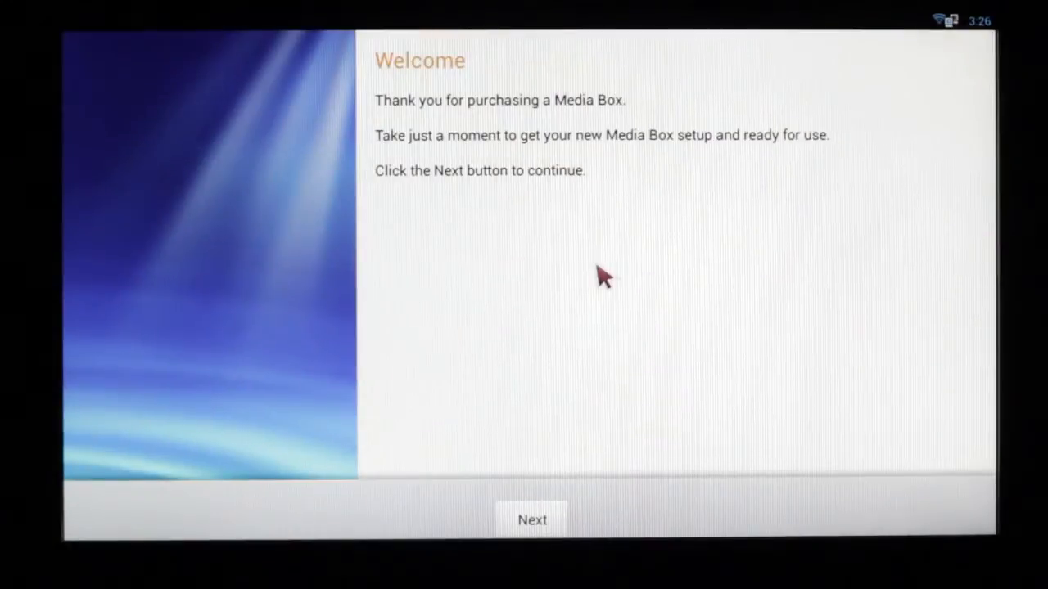
mouse_move(445, 406)
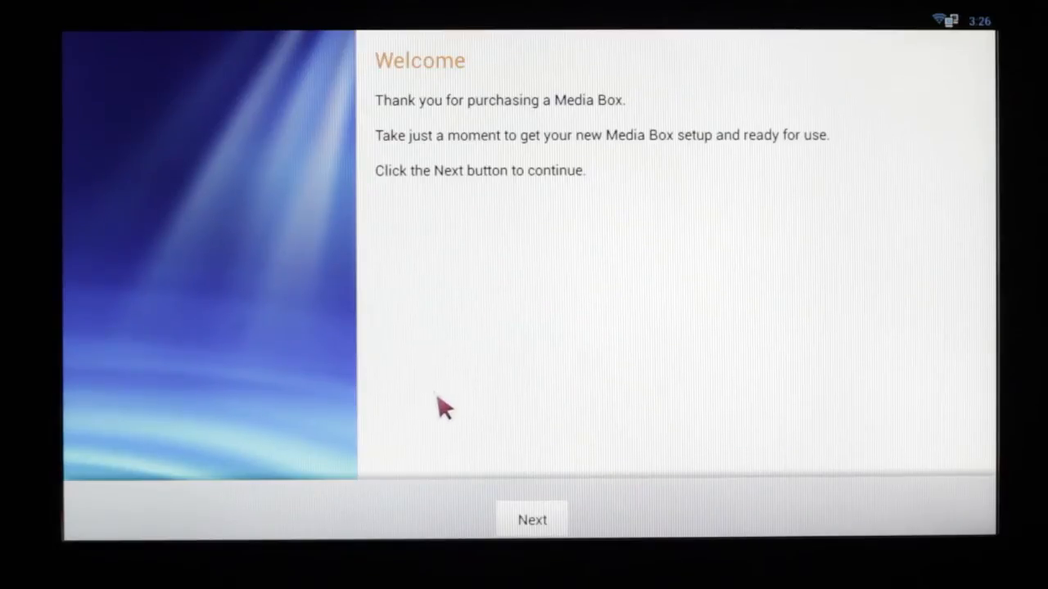
mouse_move(530, 528)
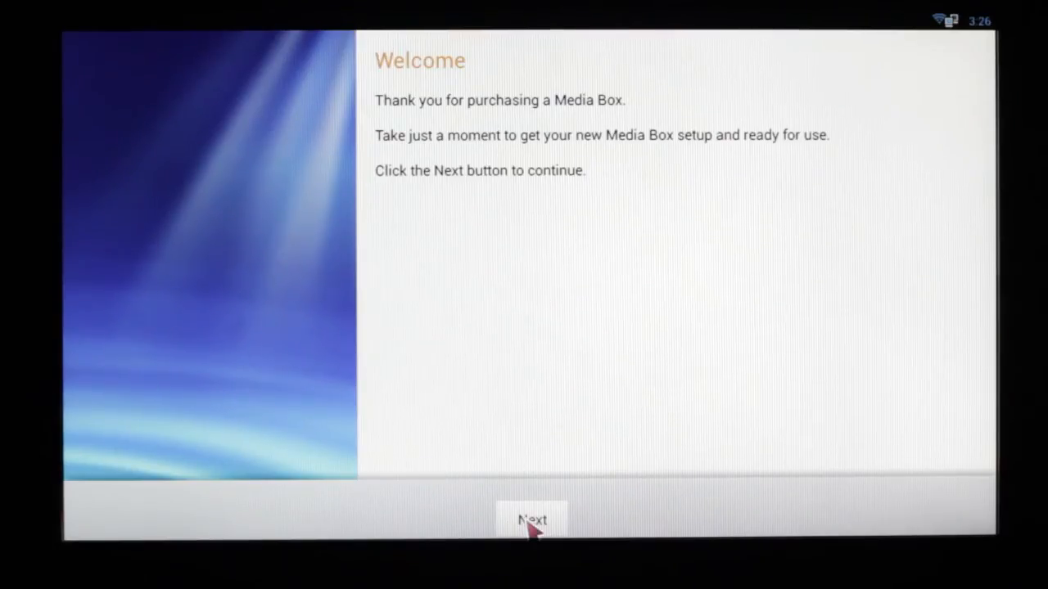
left_click(531, 520)
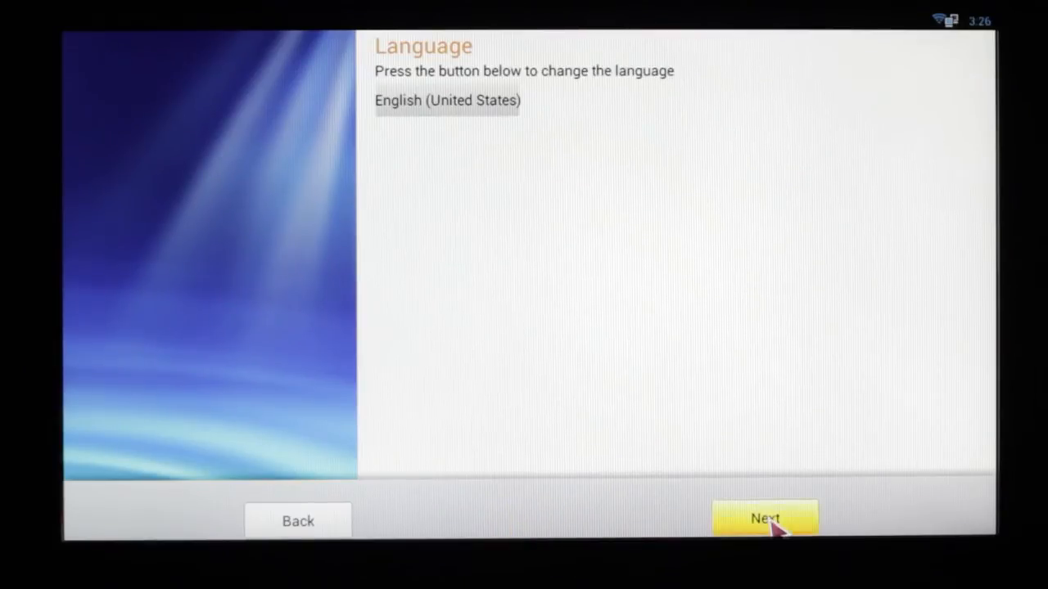
left_click(764, 520)
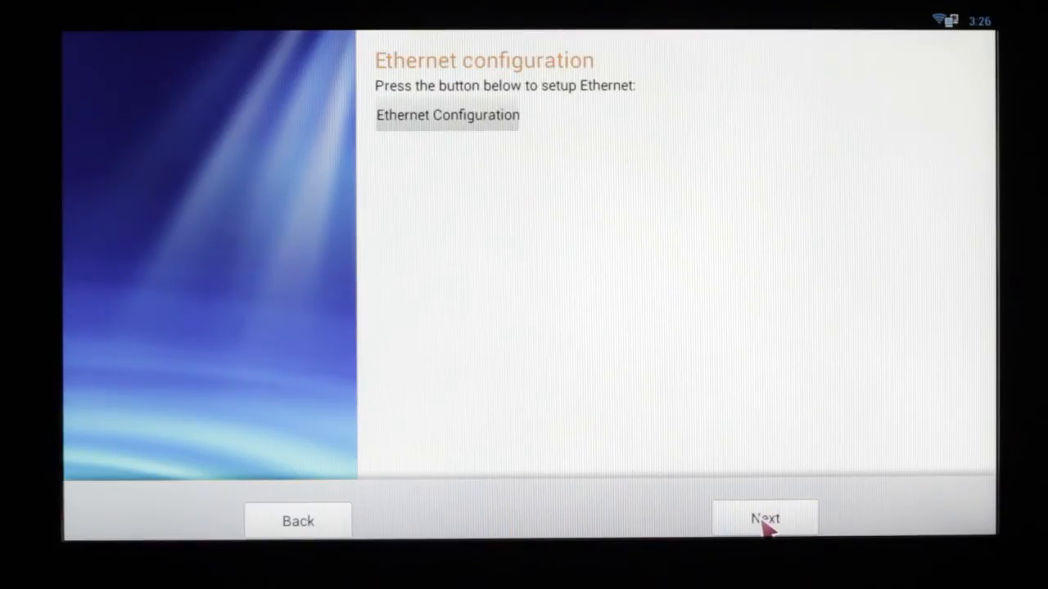
left_click(764, 518)
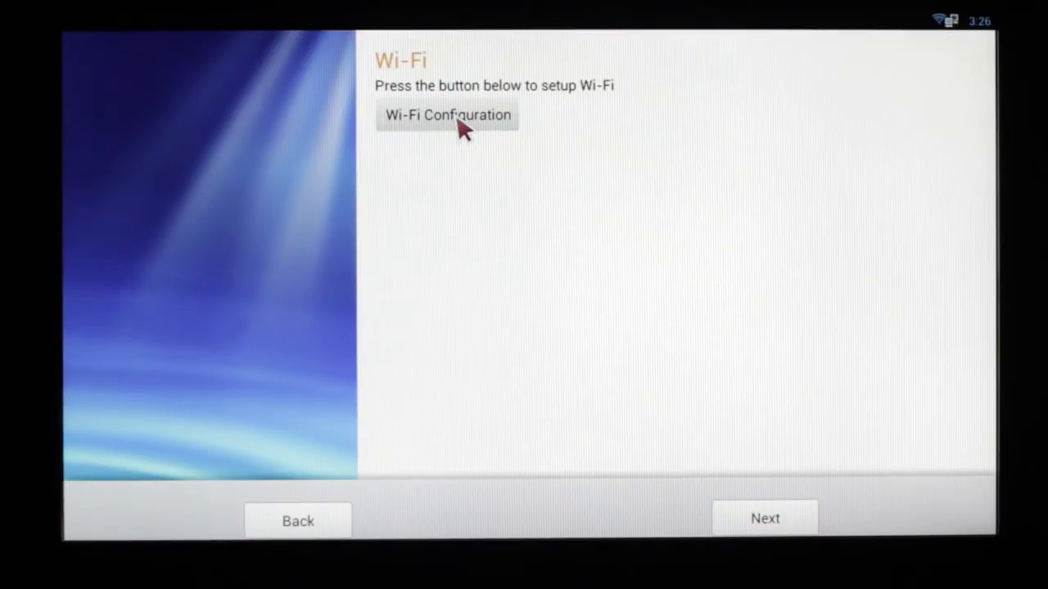
Step: Open Wi-Fi Configuration from the wizard's Wi-Fi page
left_click(448, 115)
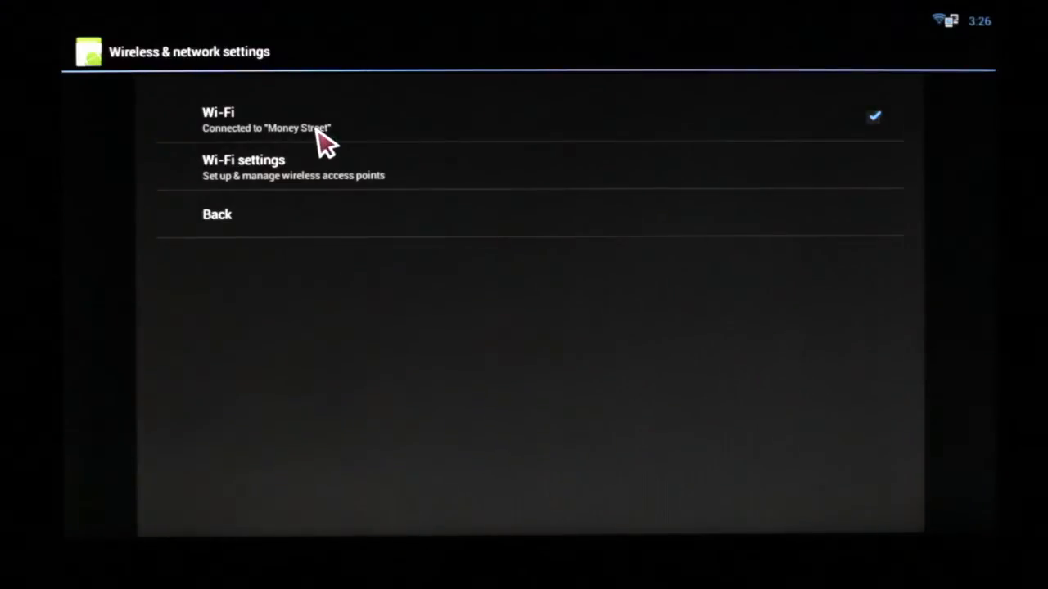
mouse_move(249, 139)
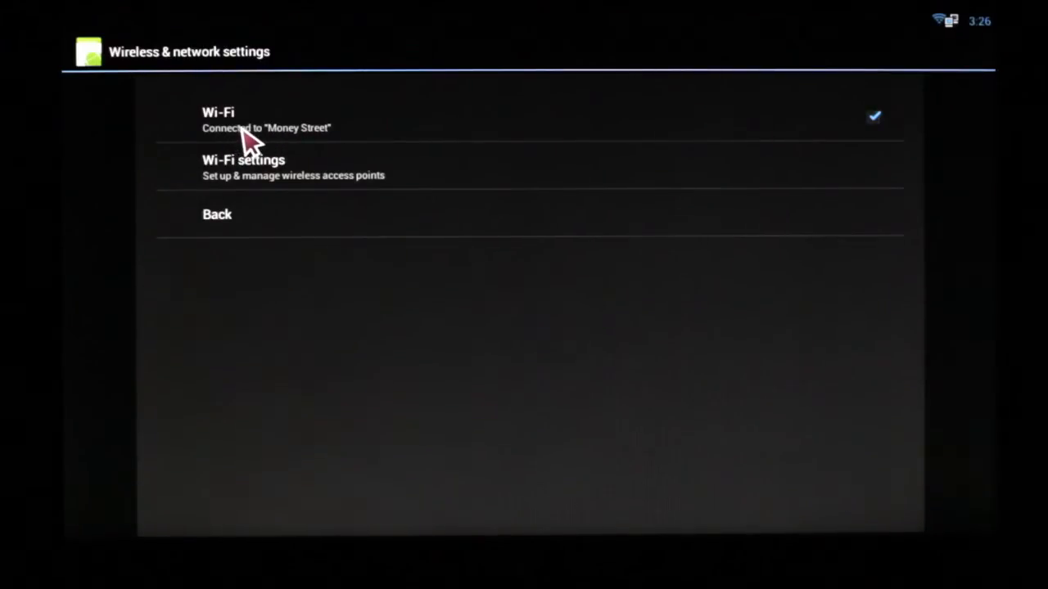
mouse_move(264, 175)
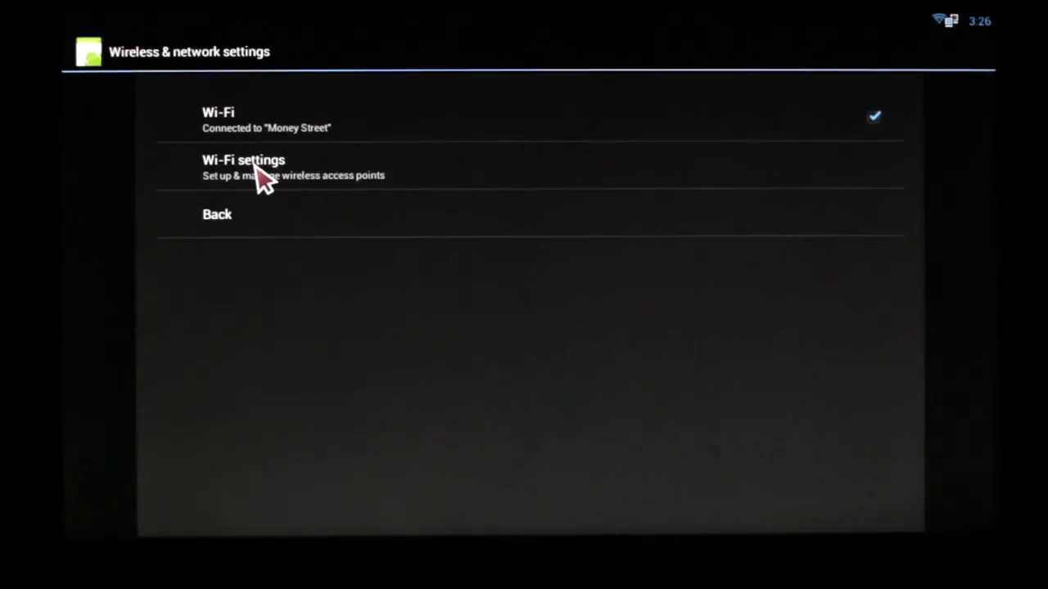
Step: View Money Street's details in the Wi-Fi list: Connected, Excellent signal
left_click(243, 167)
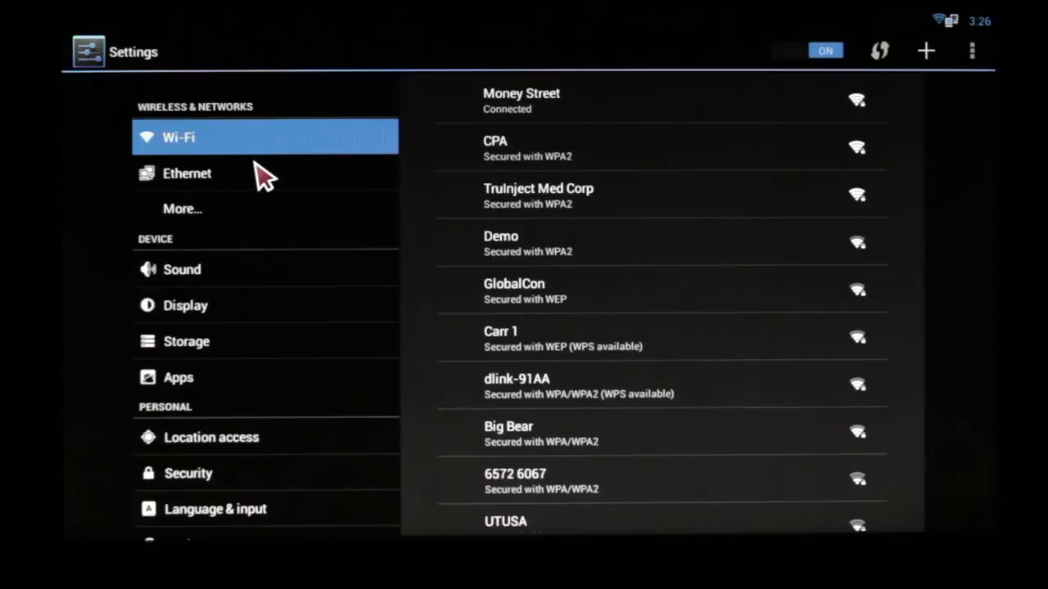
mouse_move(499, 114)
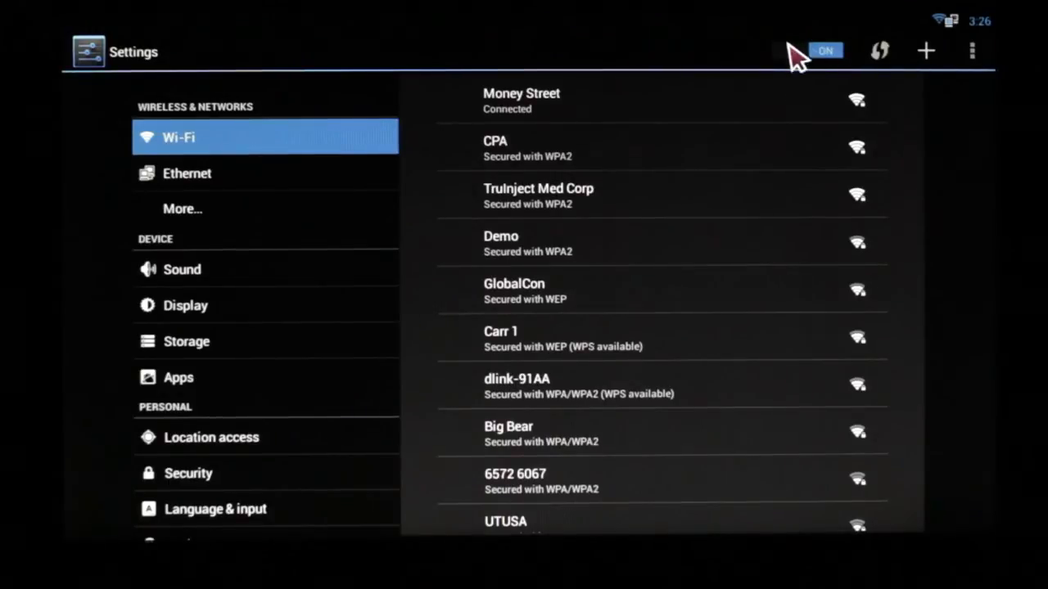
mouse_move(532, 111)
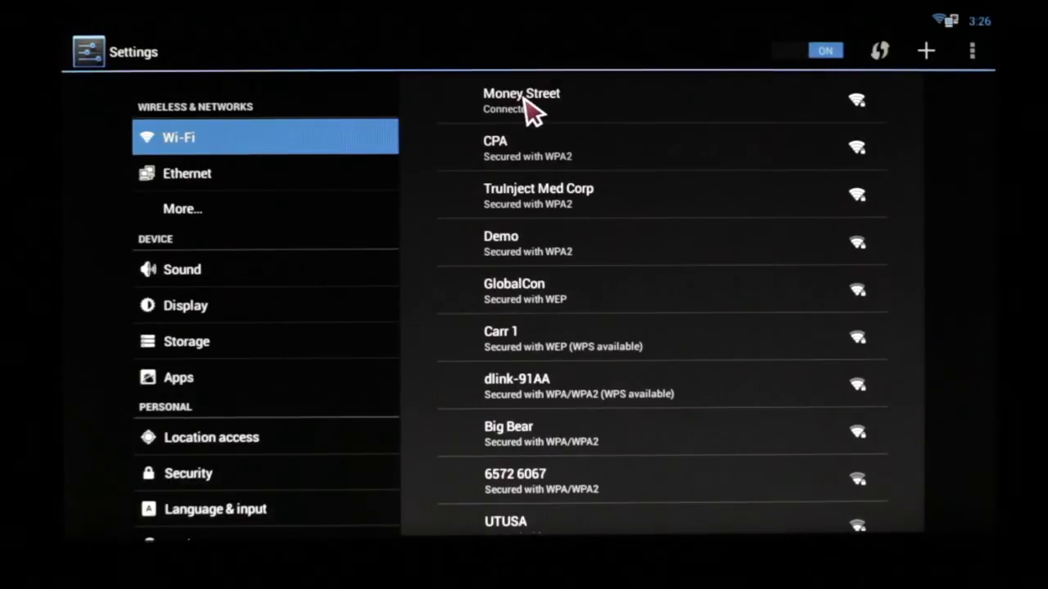
left_click(521, 100)
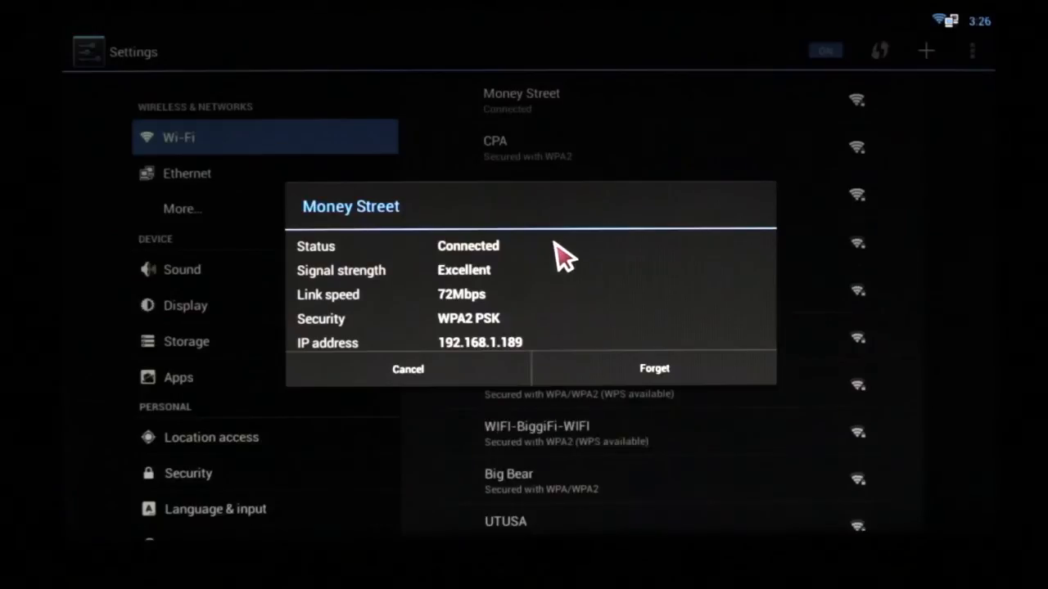
mouse_move(556, 266)
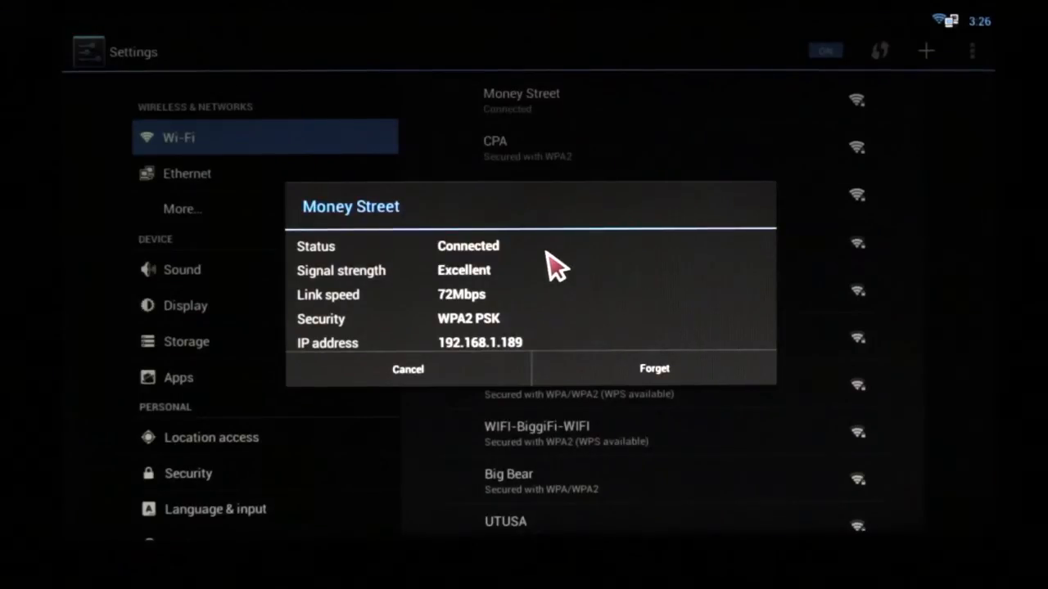
Step: Dismiss Money Street's details, return to the wizard, then finish setup
left_click(408, 368)
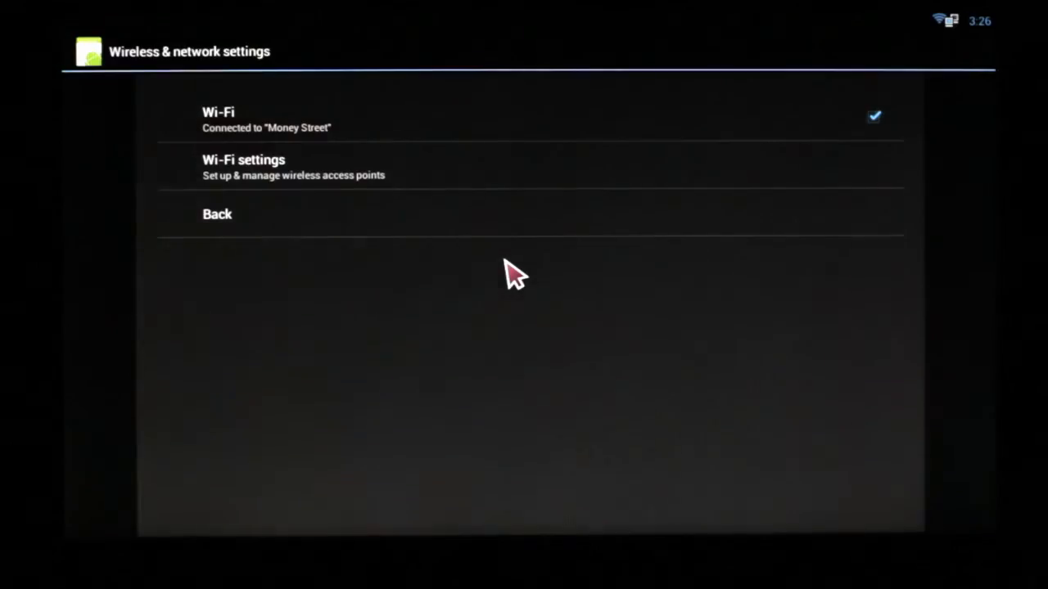
mouse_move(225, 238)
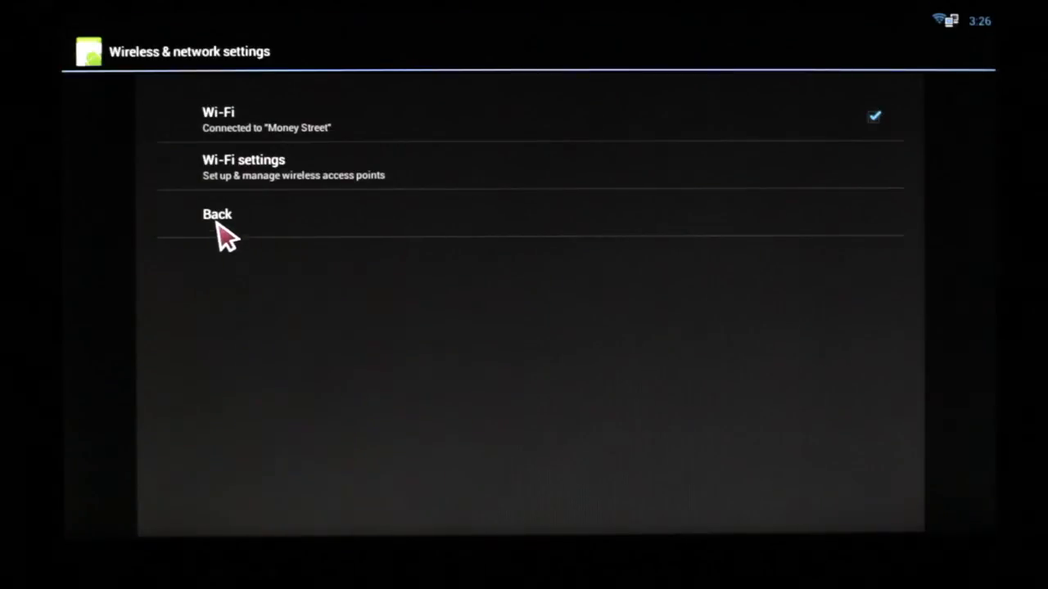
left_click(217, 214)
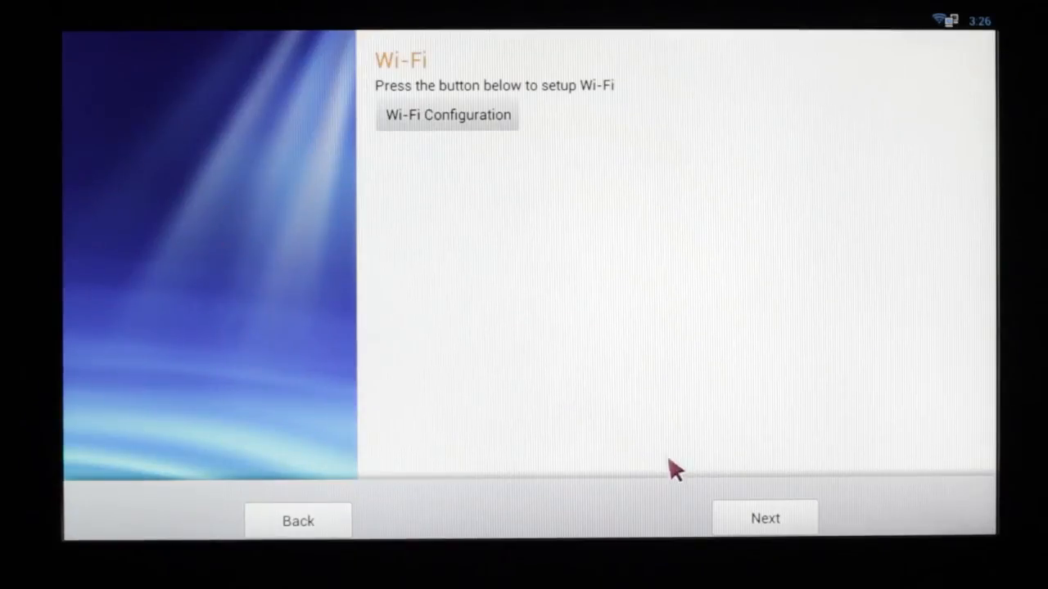
left_click(763, 518)
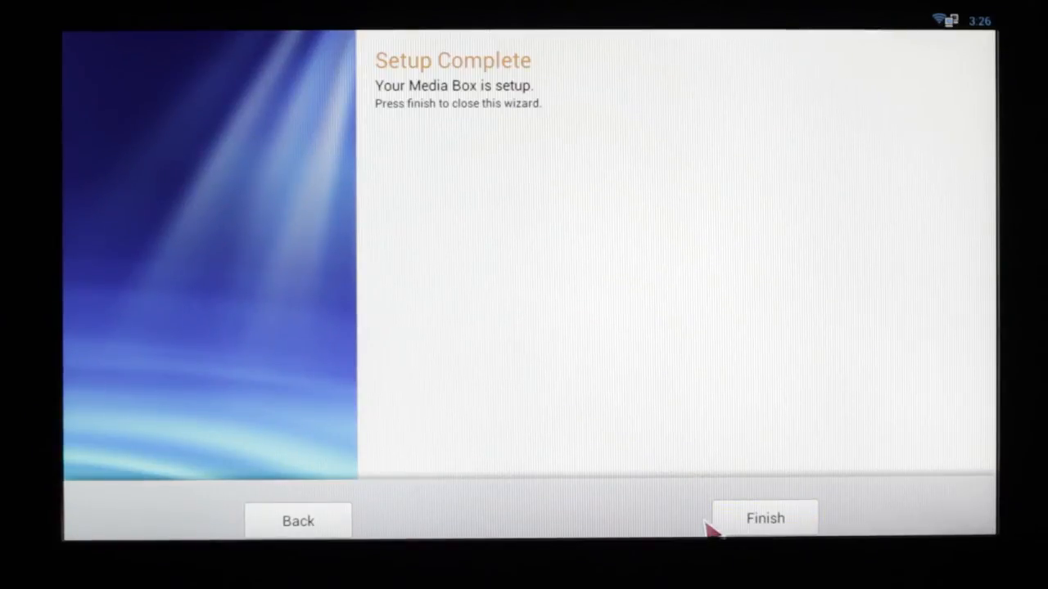
left_click(765, 518)
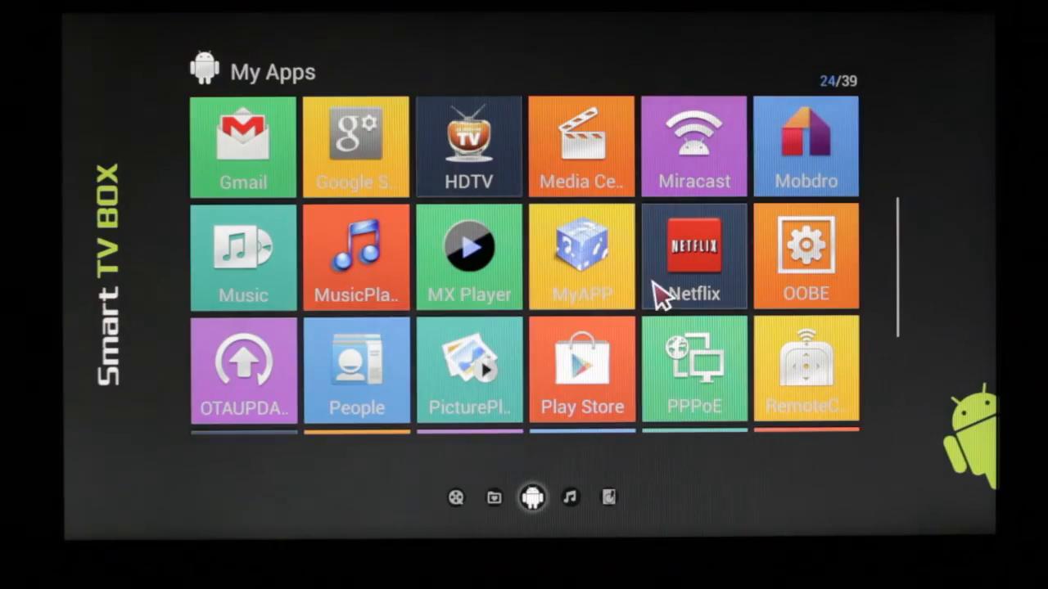